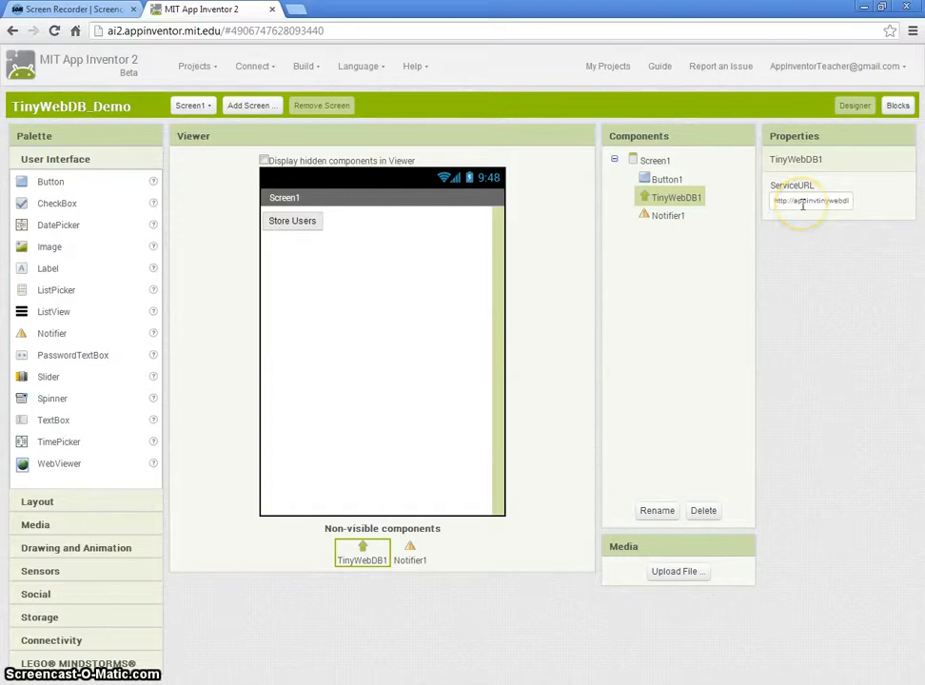
left_click(815, 202)
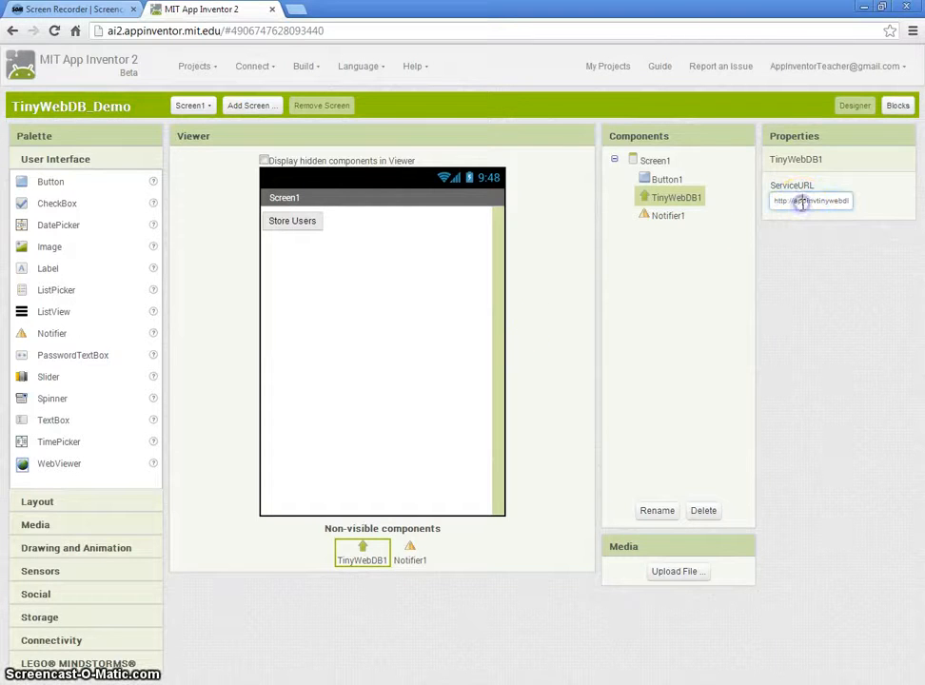
left_click(811, 202)
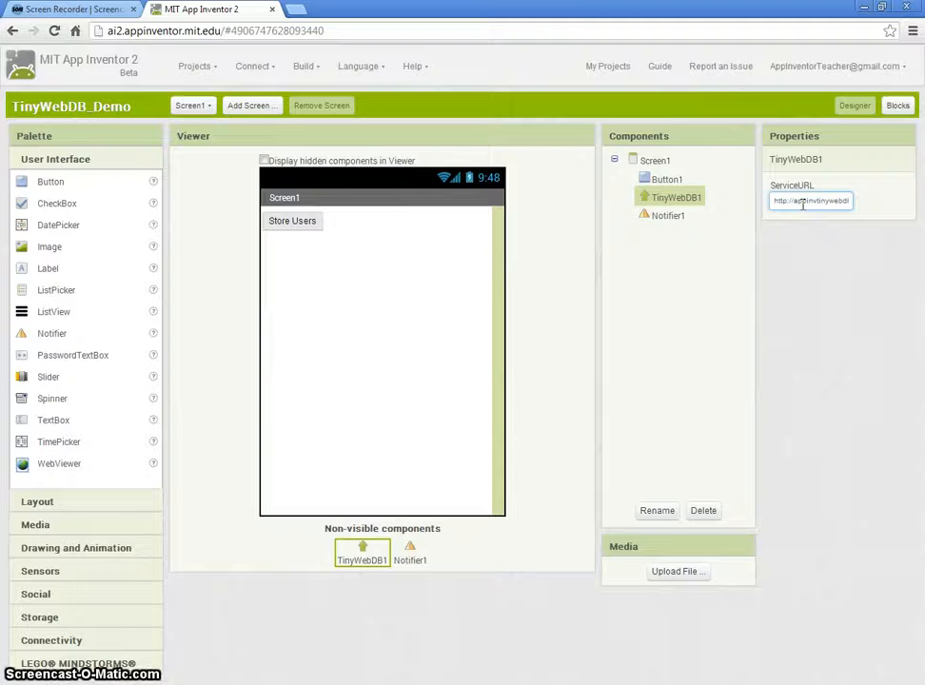
double_click(811, 202)
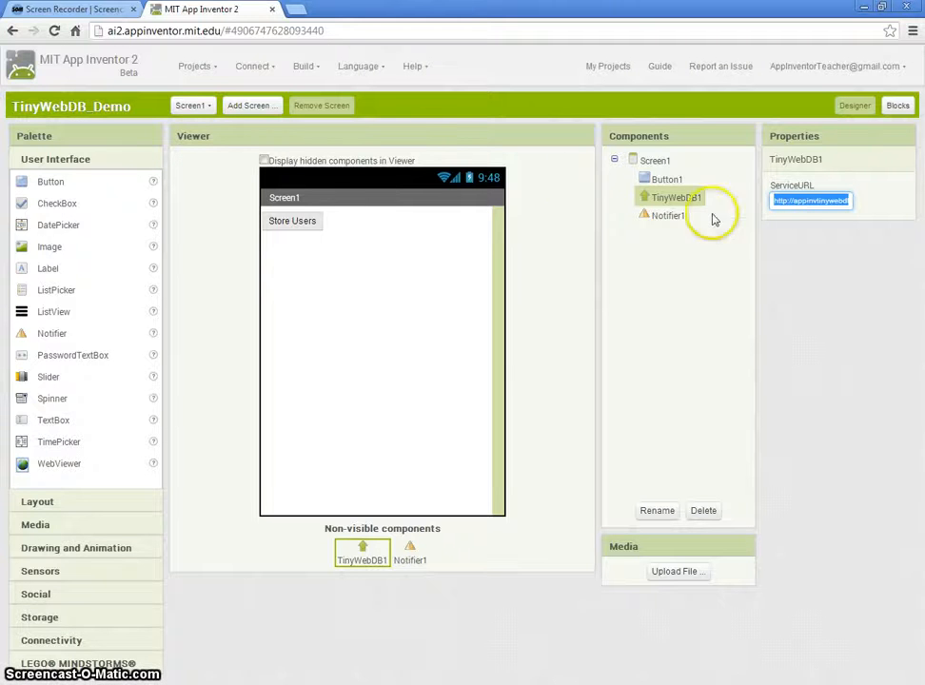
mouse_move(328, 548)
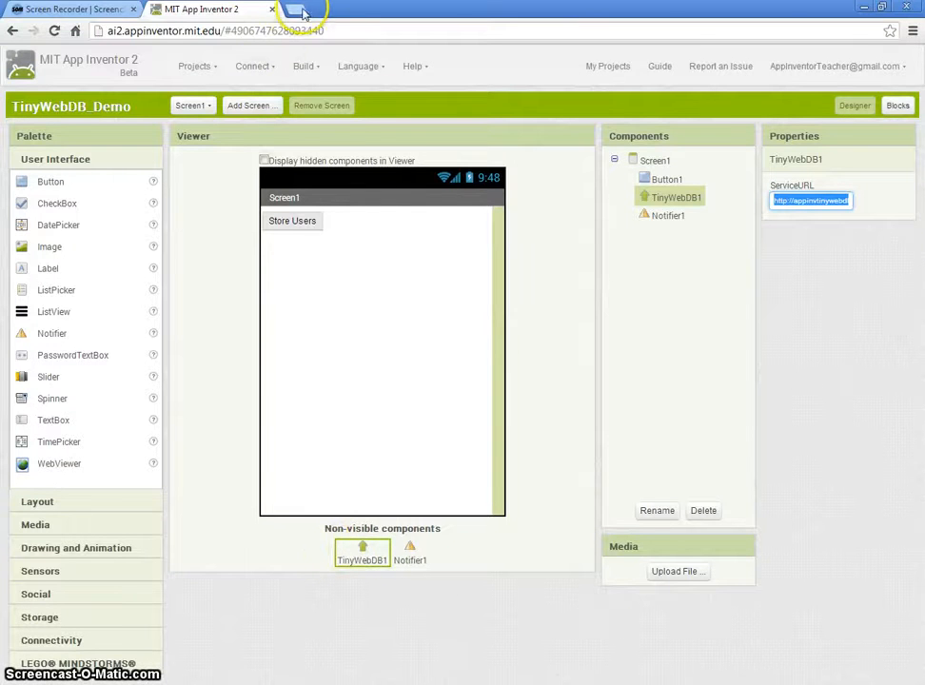
left_click(314, 11)
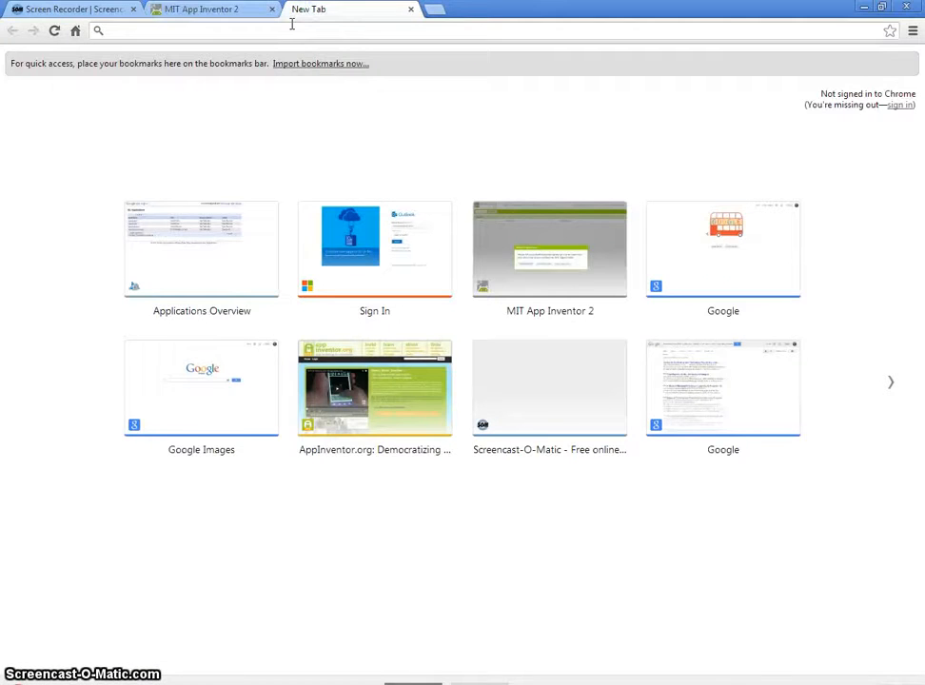
type("http://appinvtinywebdb.appspot.com")
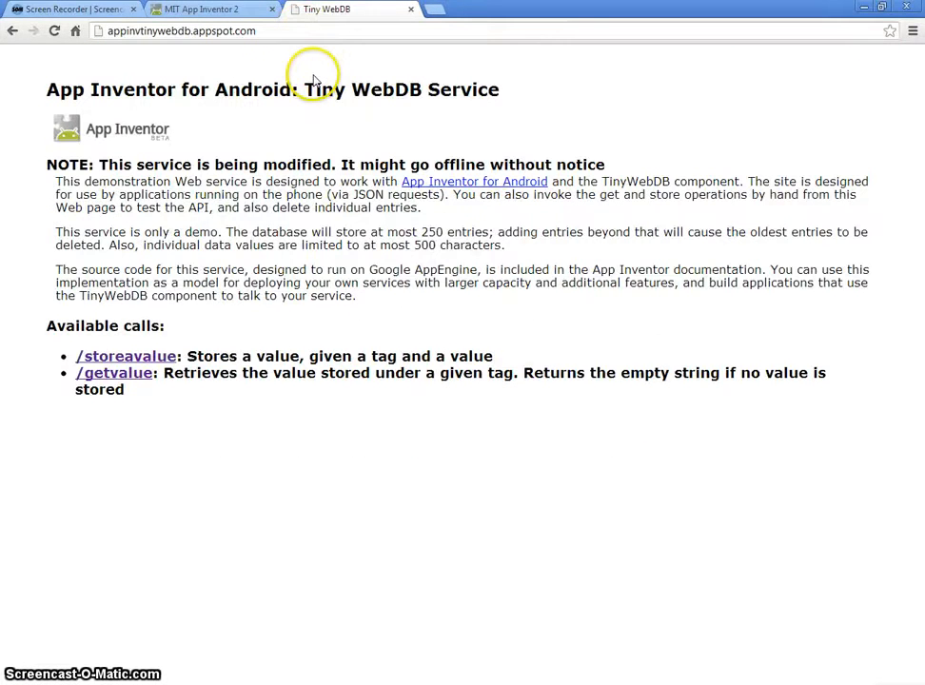
mouse_move(137, 335)
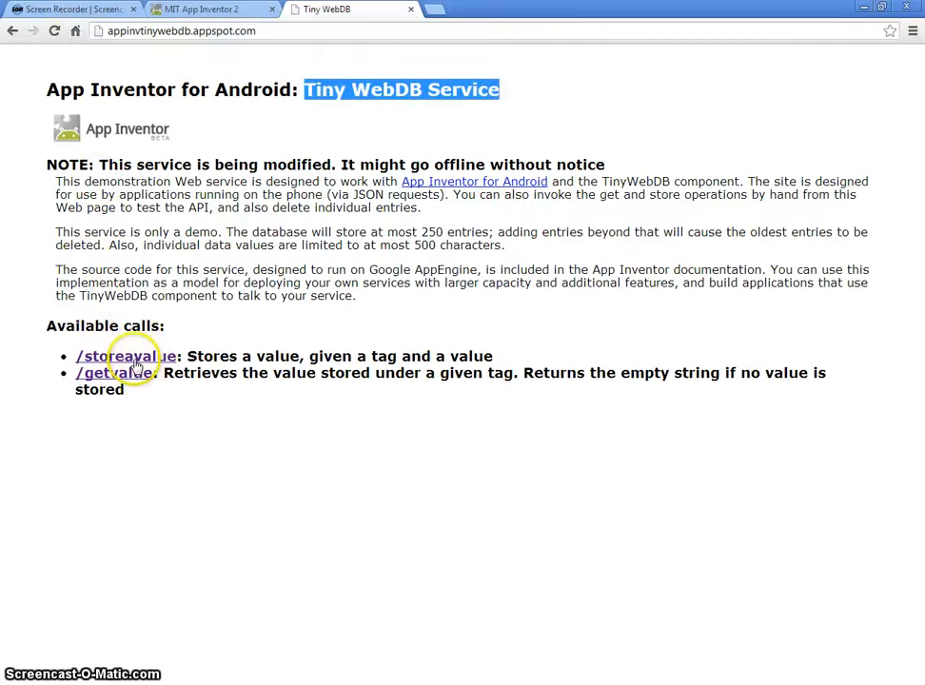
mouse_move(141, 392)
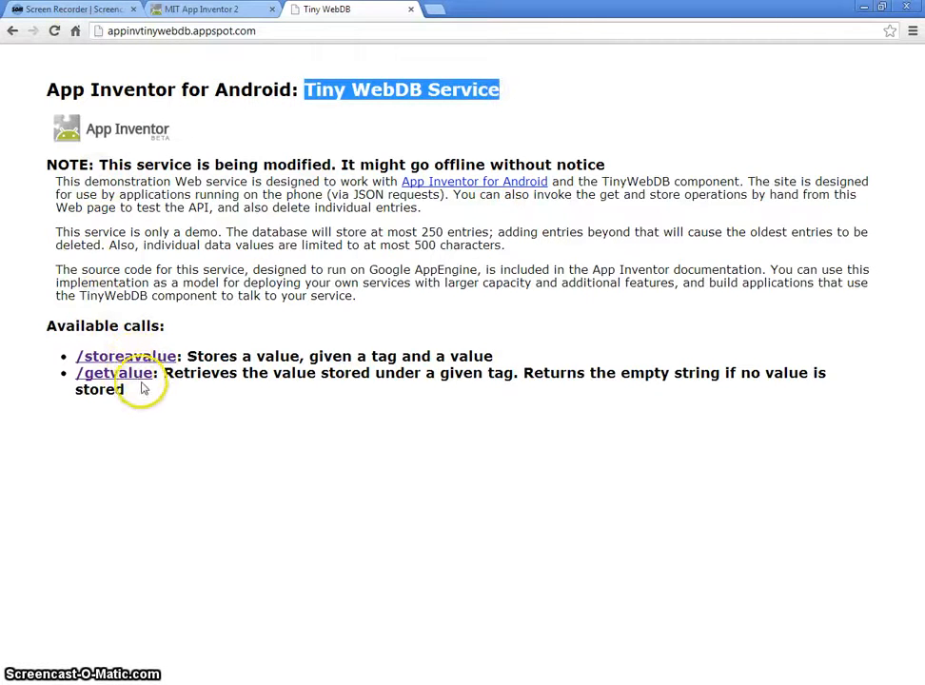
Run a getvalue lookup for the tag 'blurb' on the demo service.
left_click(107, 369)
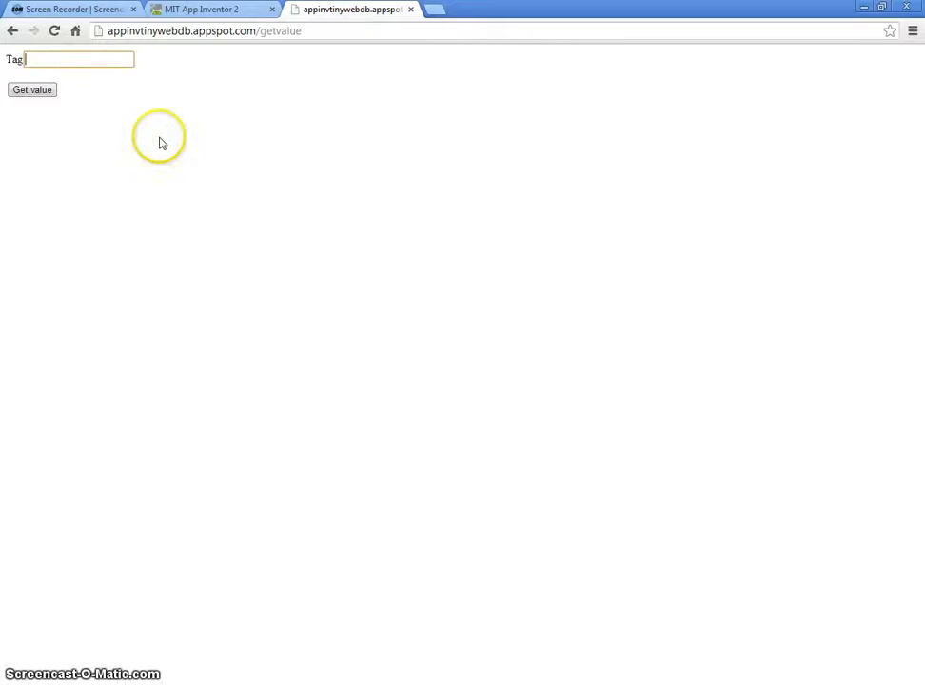
type("bl")
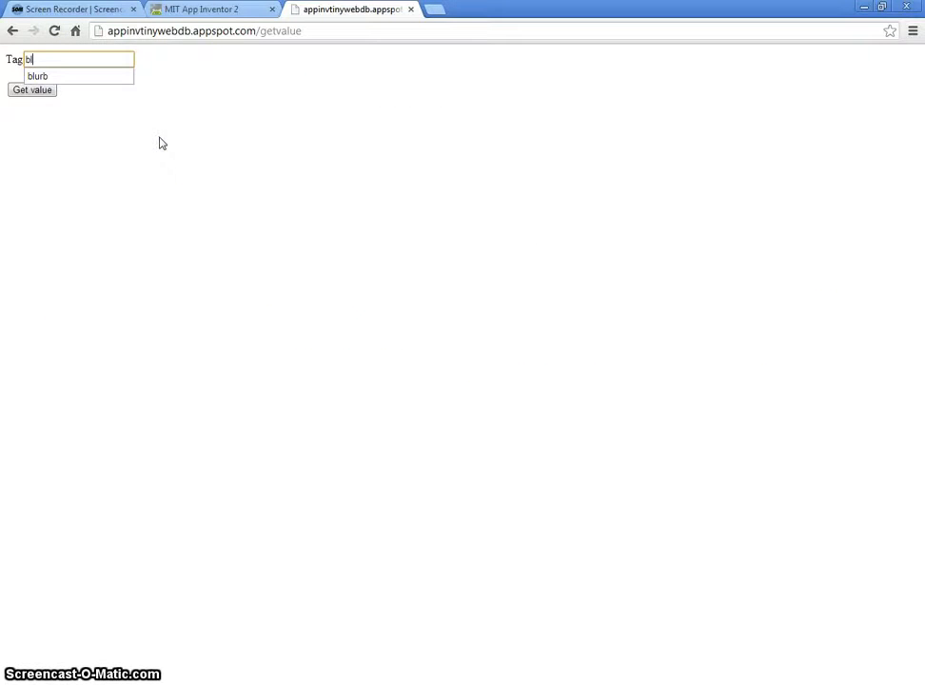
left_click(40, 77)
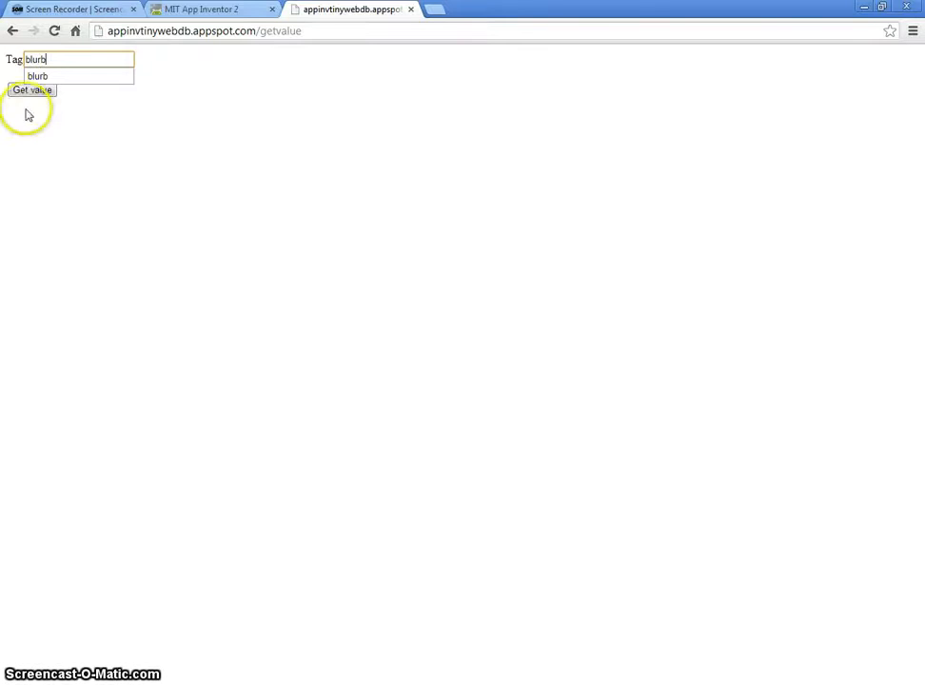
left_click(30, 92)
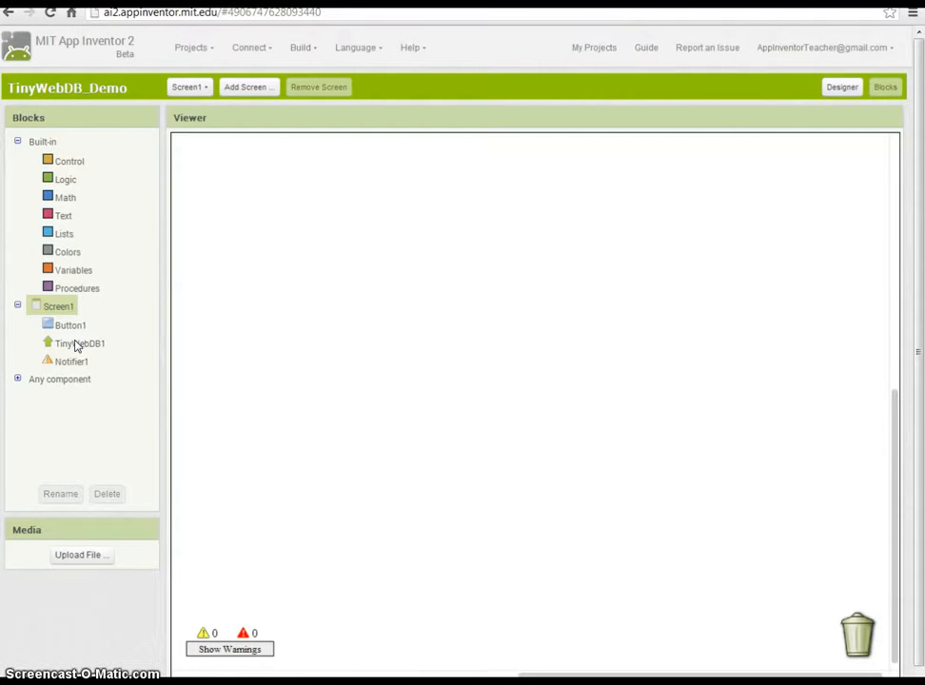
Have Screen1.Initialize call TinyWebDB1.GetValue with tag 'blurb', alongside an empty GotValue handler.
left_click(80, 342)
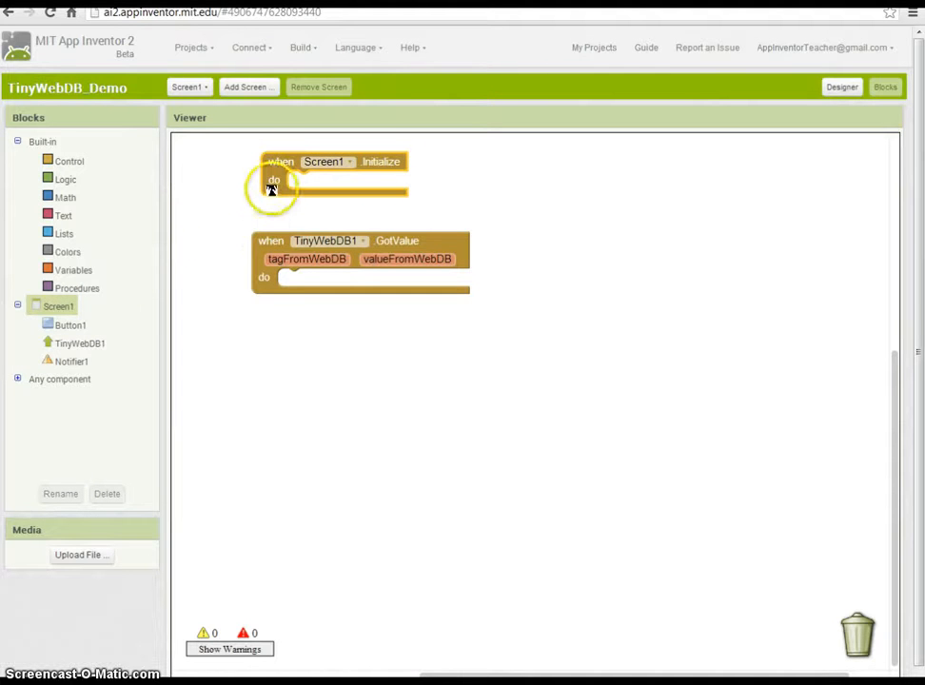
mouse_move(78, 343)
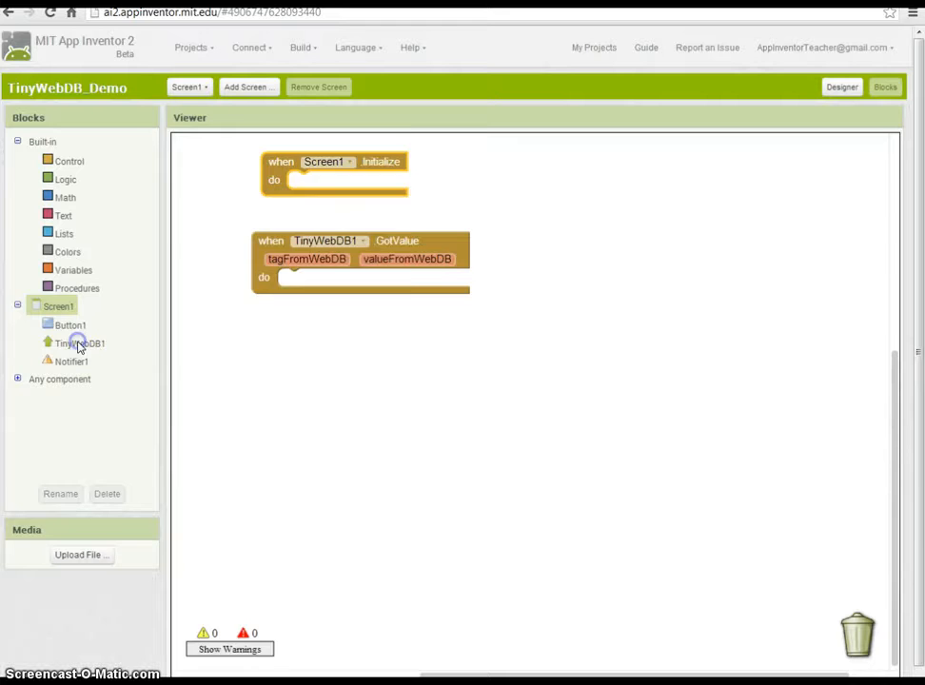
left_click(80, 342)
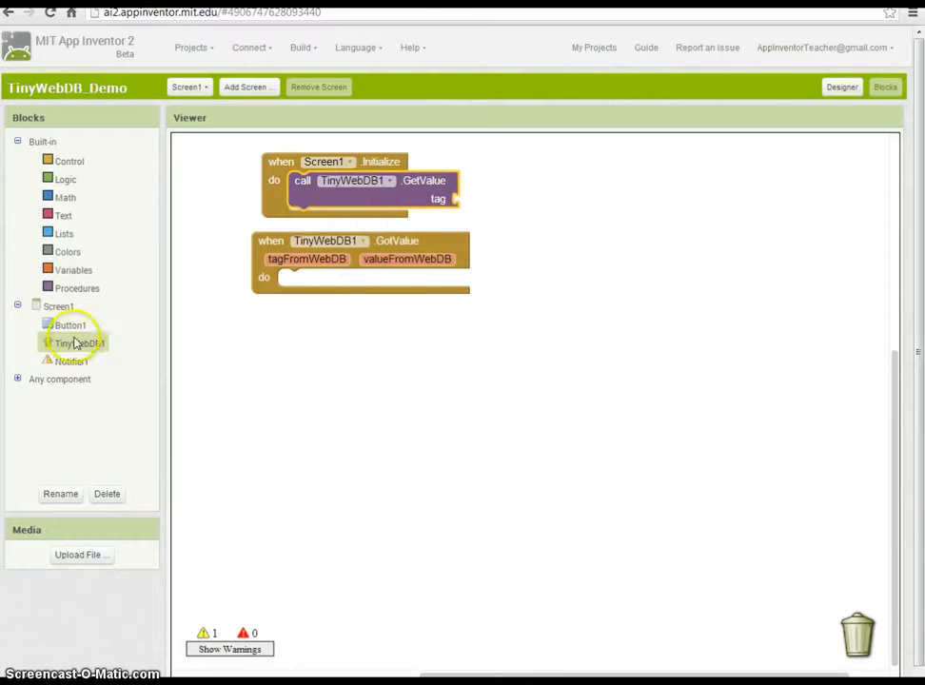
left_click(63, 215)
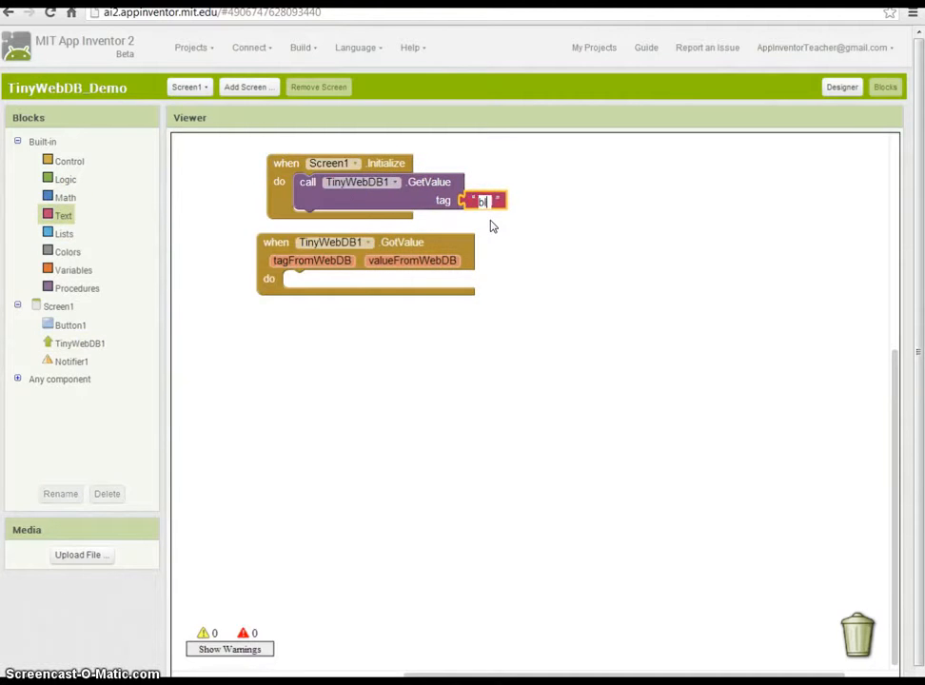
type("blurb")
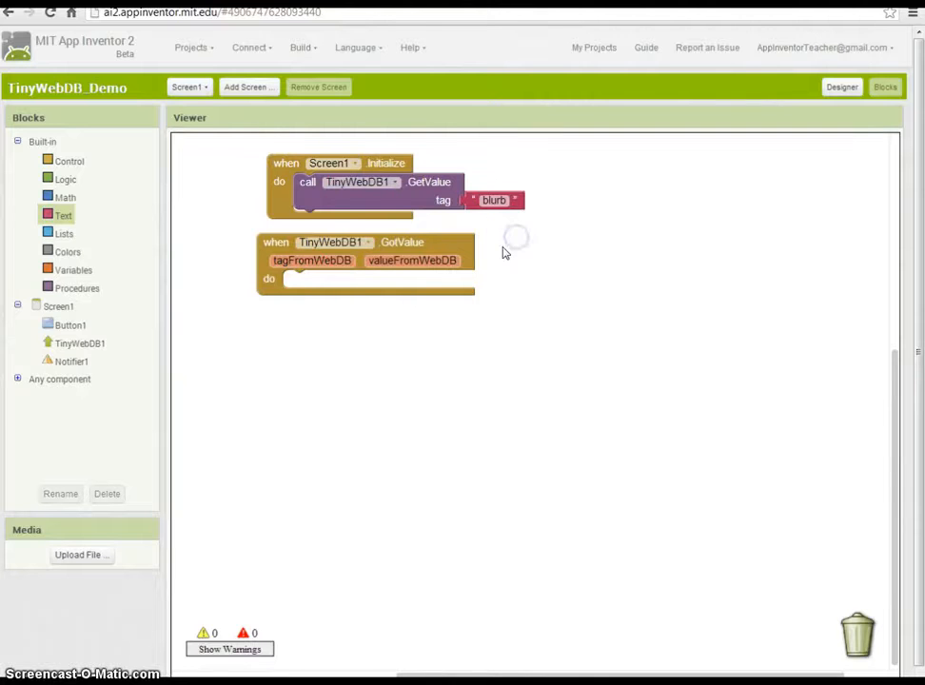
mouse_move(531, 259)
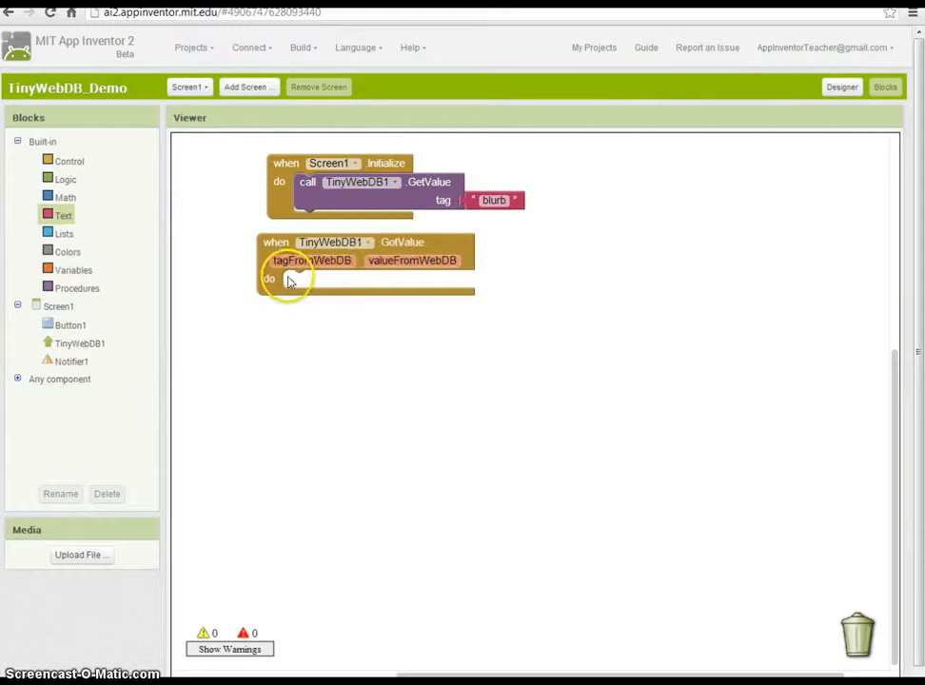
Add an if-else in GotValue testing whether valueFromWebDB equals empty text.
left_click(313, 259)
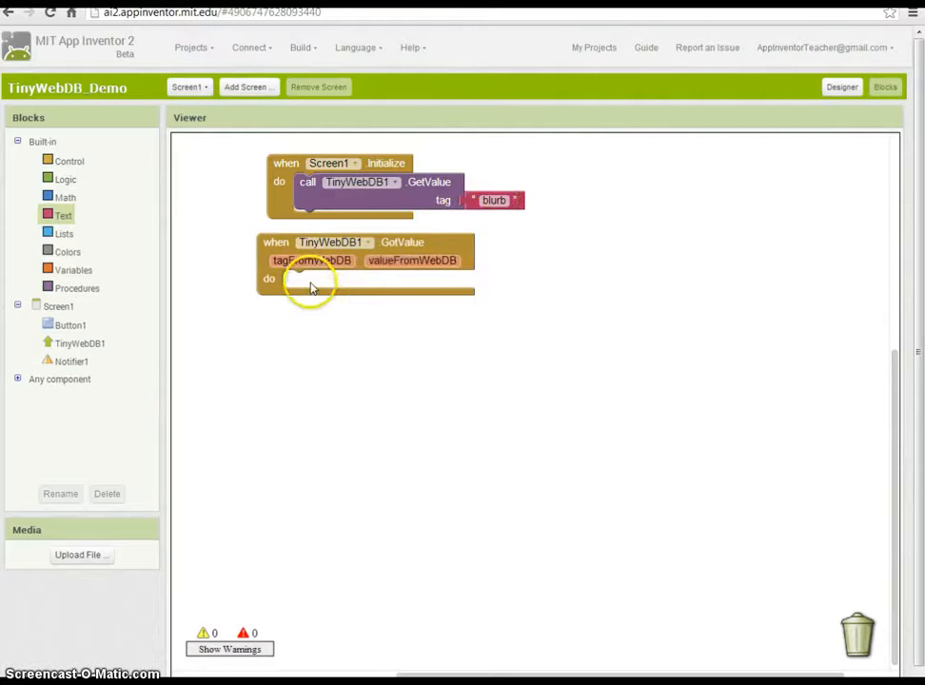
left_click(69, 159)
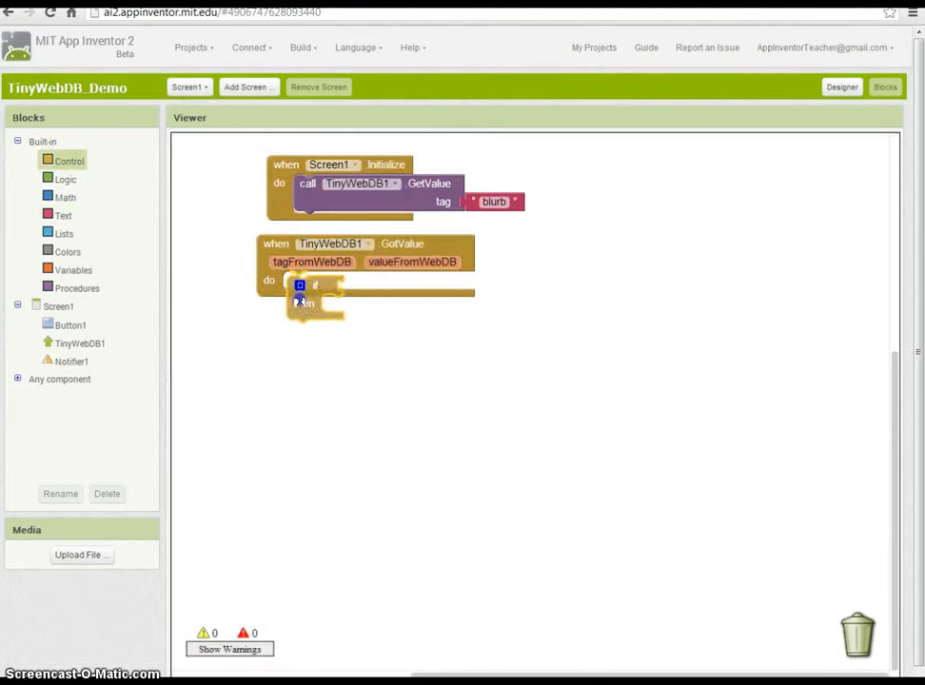
left_click(64, 179)
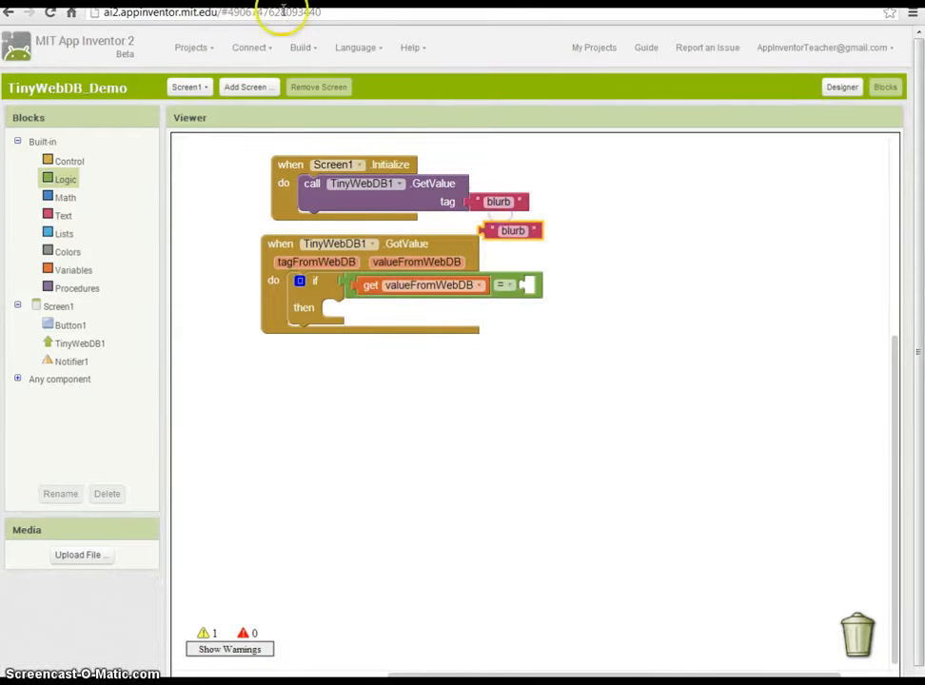
left_click_drag(512, 230, 556, 286)
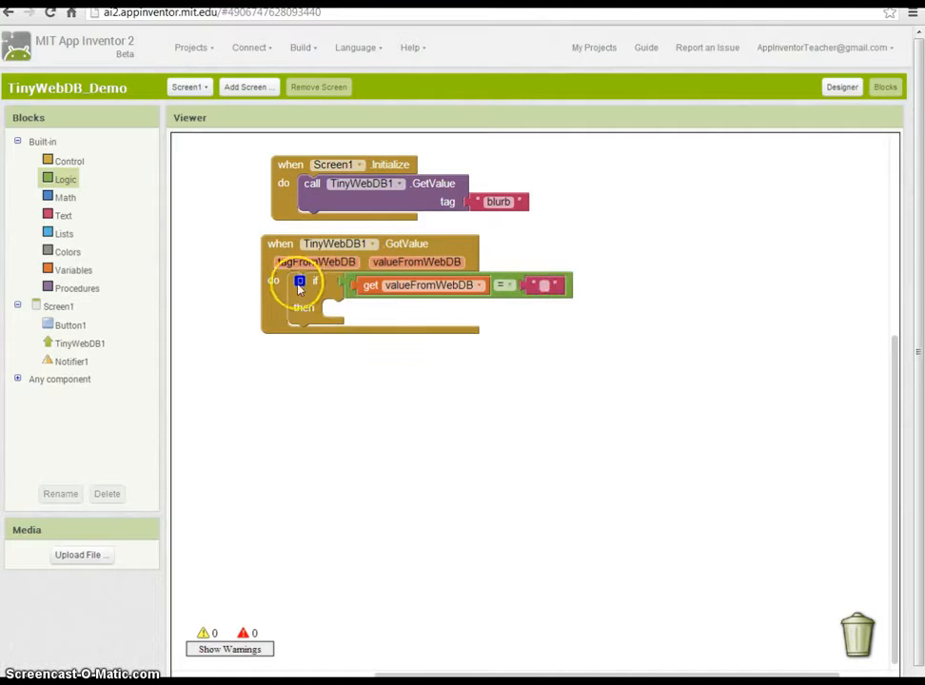
left_click(301, 280)
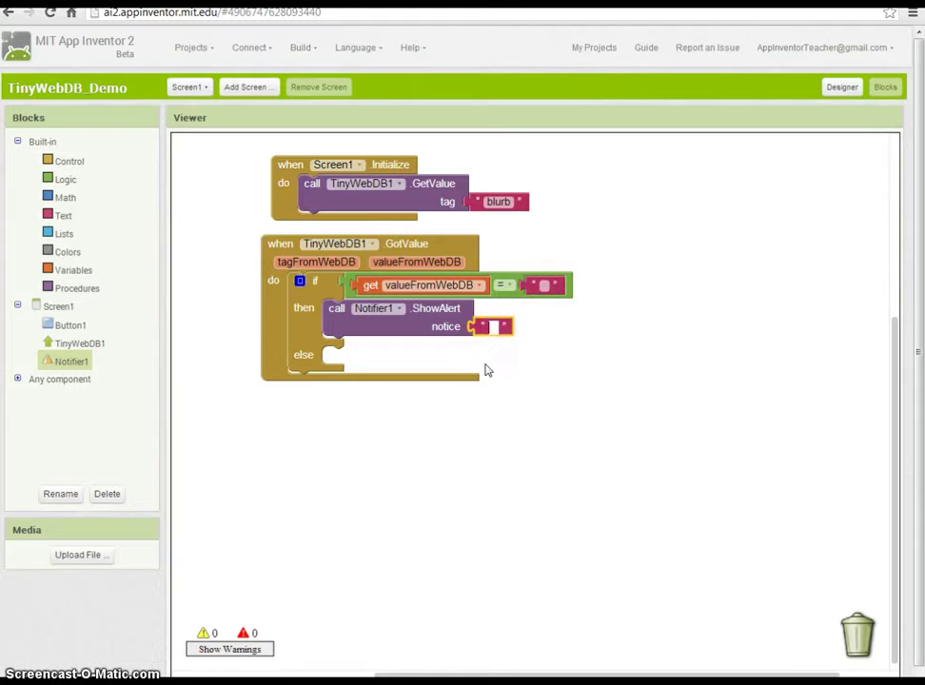
Show Notifier1 alerts 'No data for that tag' and 'Data exists for that tag' in the two branches.
type("No data for")
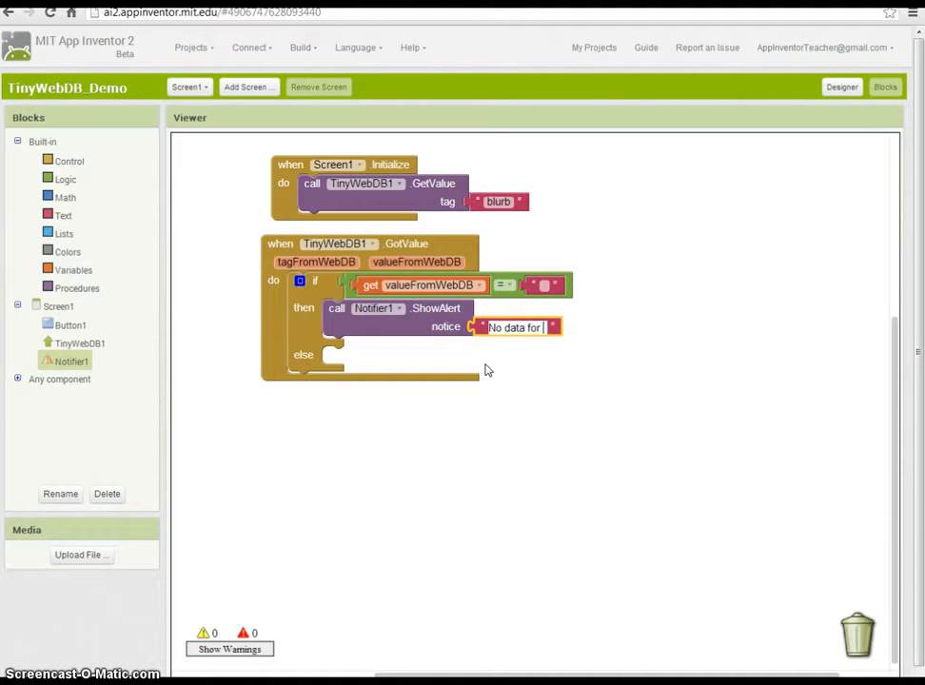
type("that tag")
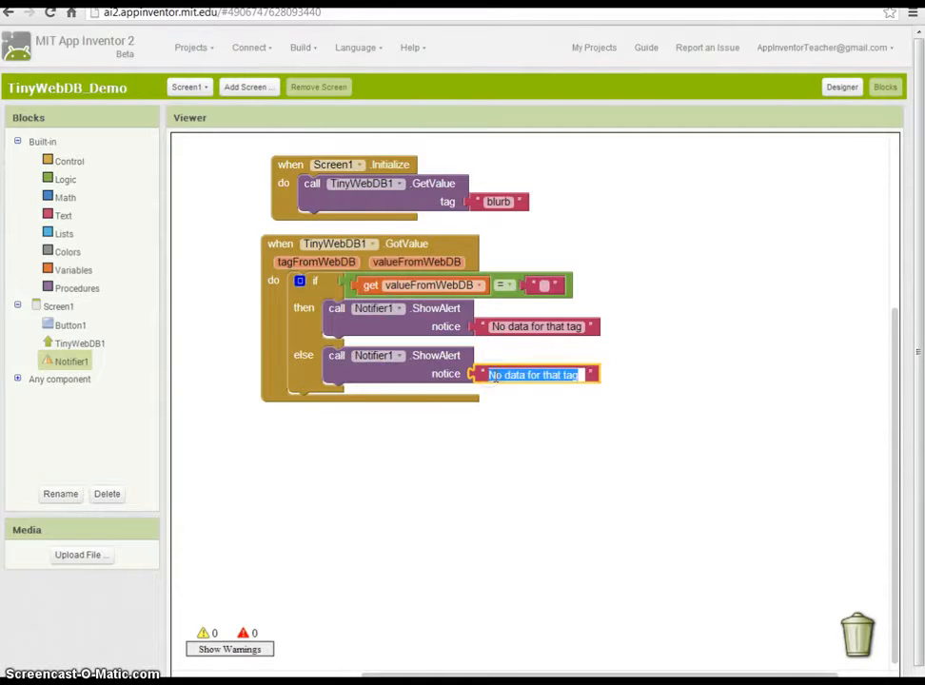
type("Data")
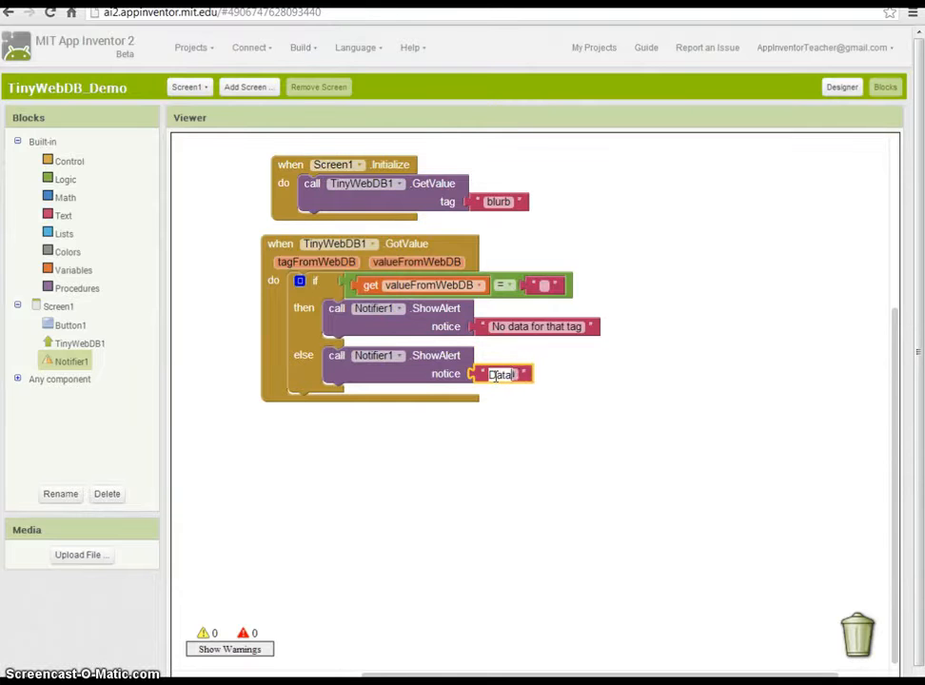
type("Data exists for ty")
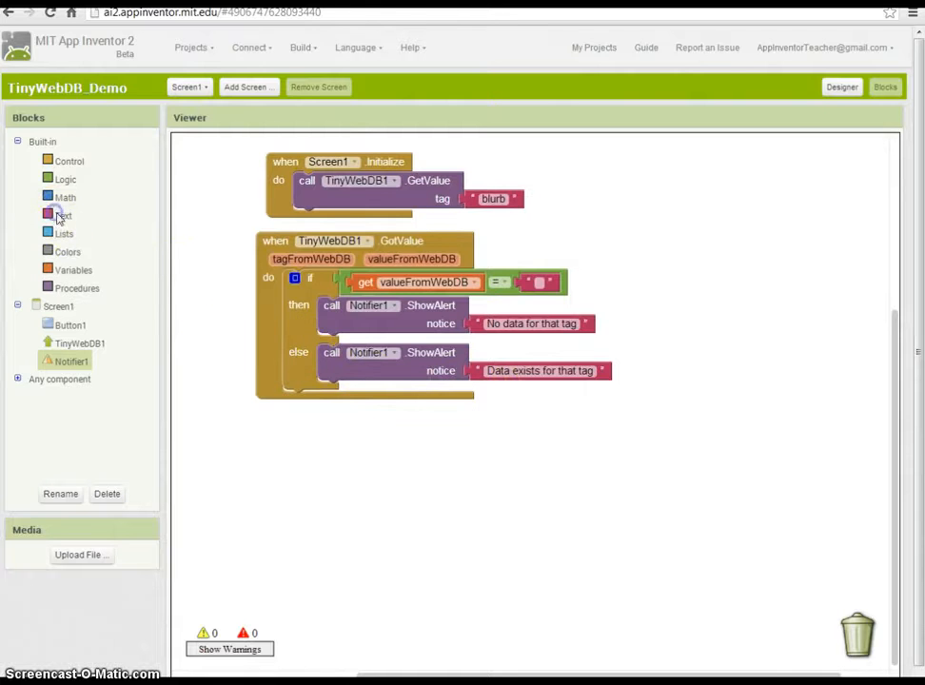
Join each alert message with get tagFromWebDB, duplicating the join block for the second alert.
left_click(63, 215)
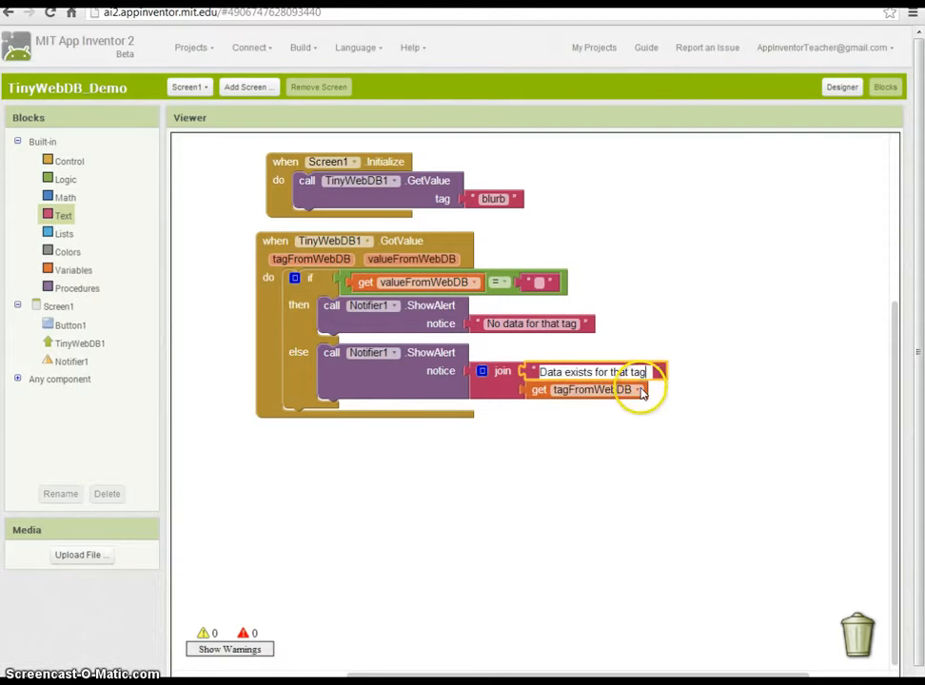
right_click(502, 371)
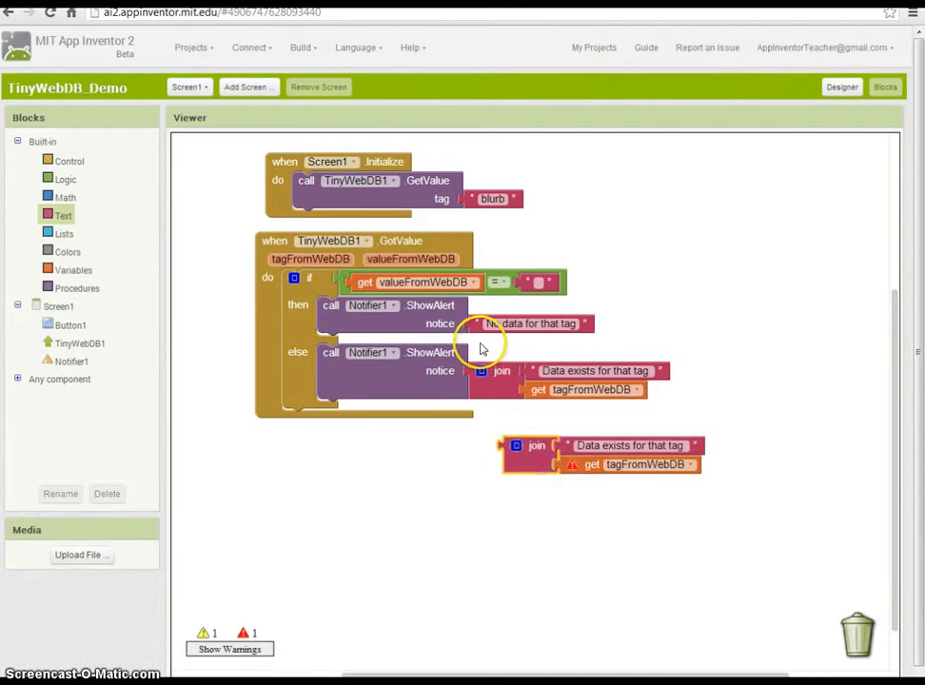
left_click_drag(537, 445, 503, 335)
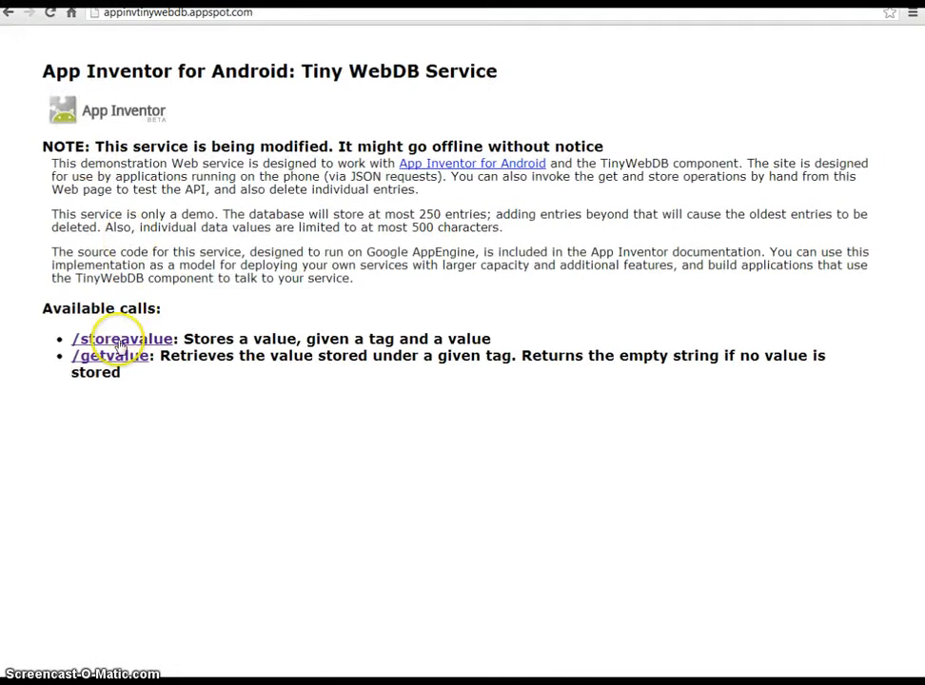
Submit value 'fred' under tag 'blurb' on the demo service's storevalue form.
left_click(120, 338)
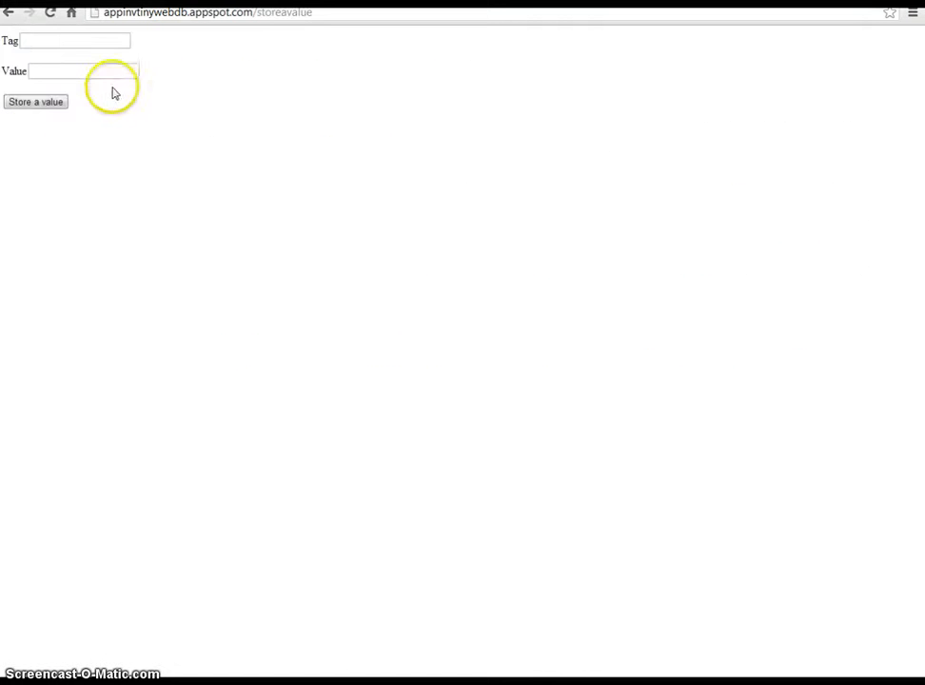
type("blurb")
type("f")
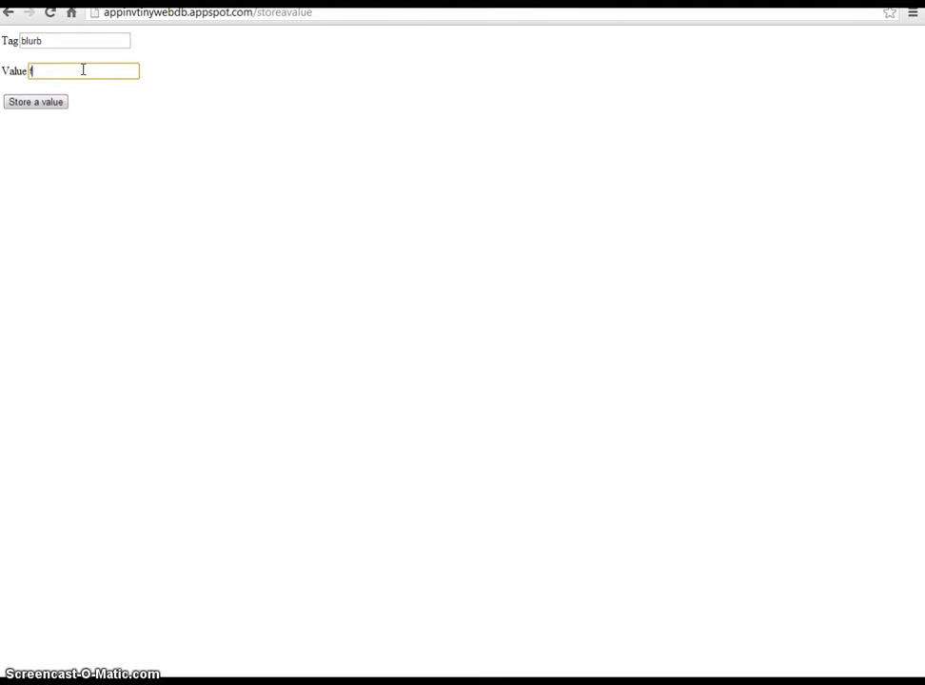
left_click(42, 103)
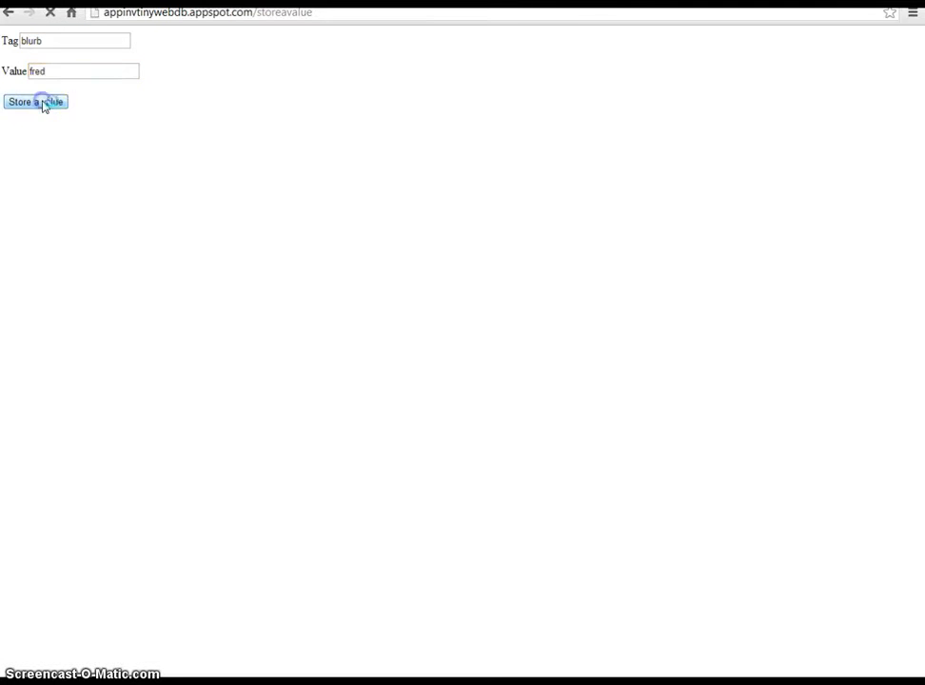
left_click(42, 103)
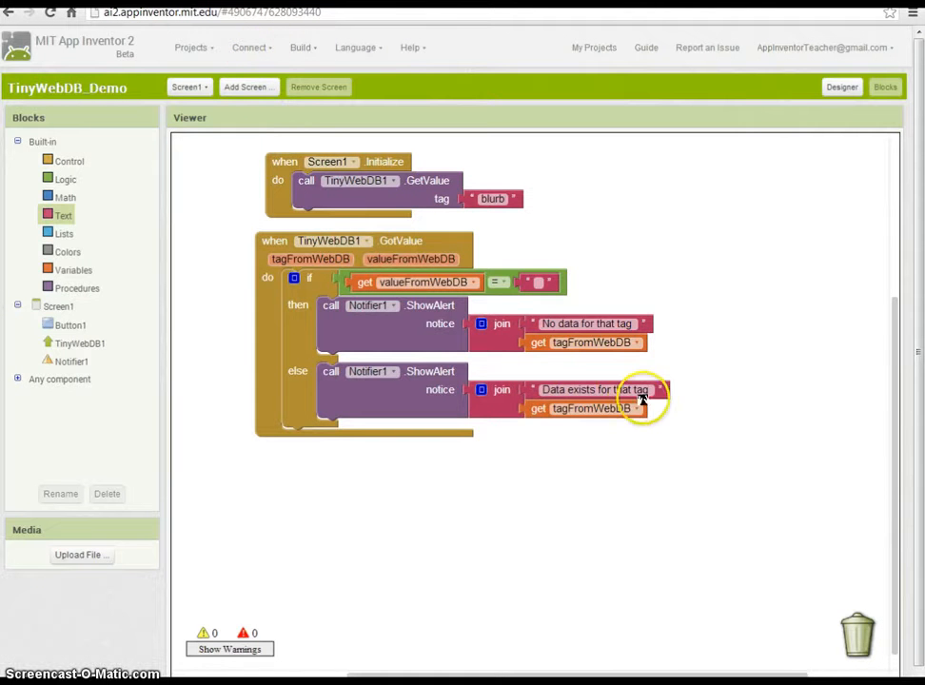
left_click(274, 48)
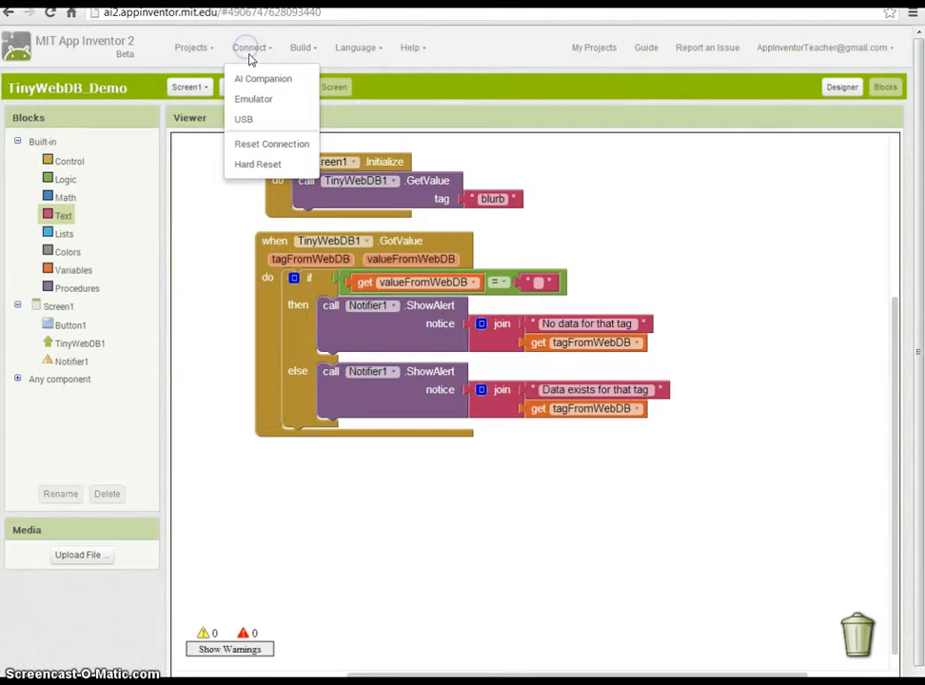
mouse_move(255, 99)
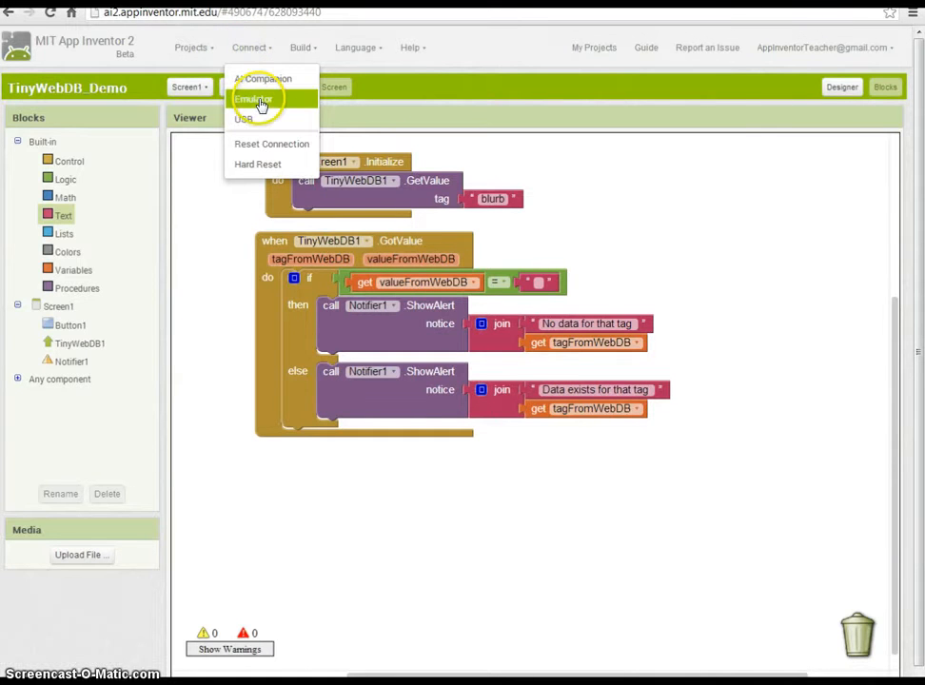
left_click(259, 99)
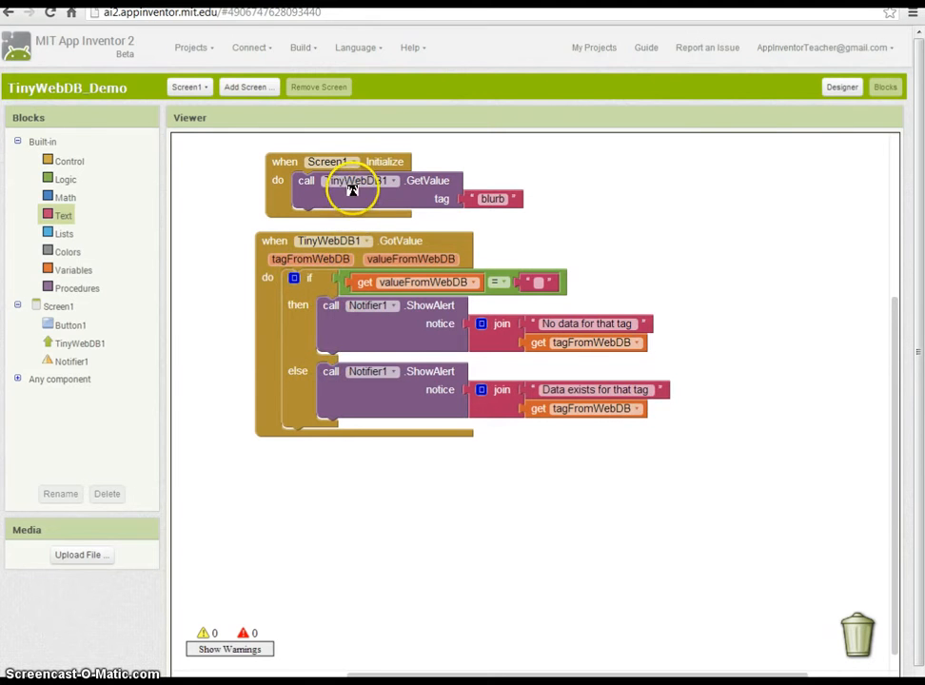
mouse_move(419, 200)
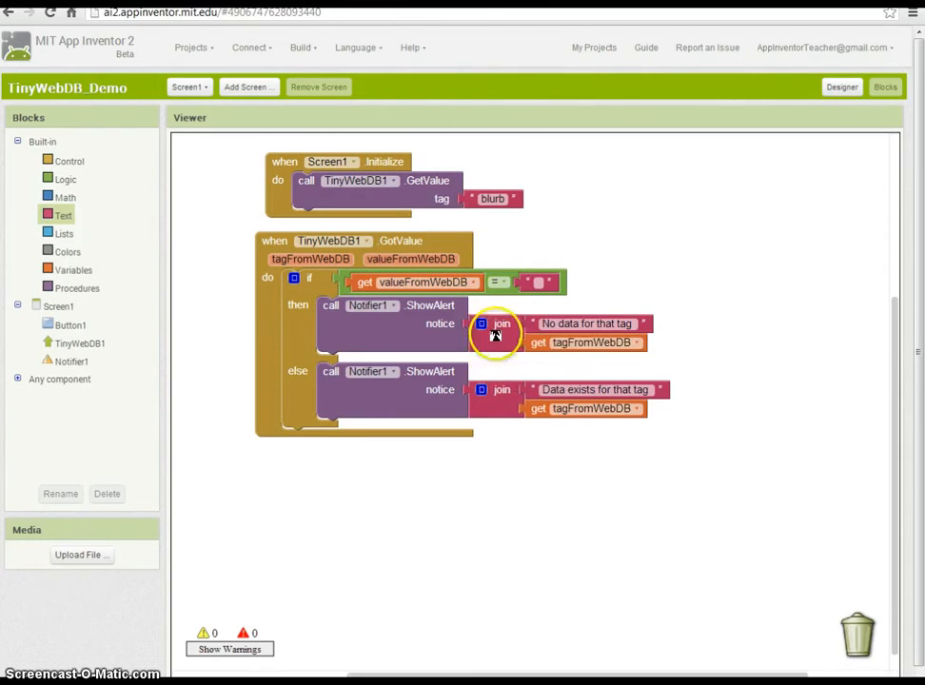
mouse_move(499, 327)
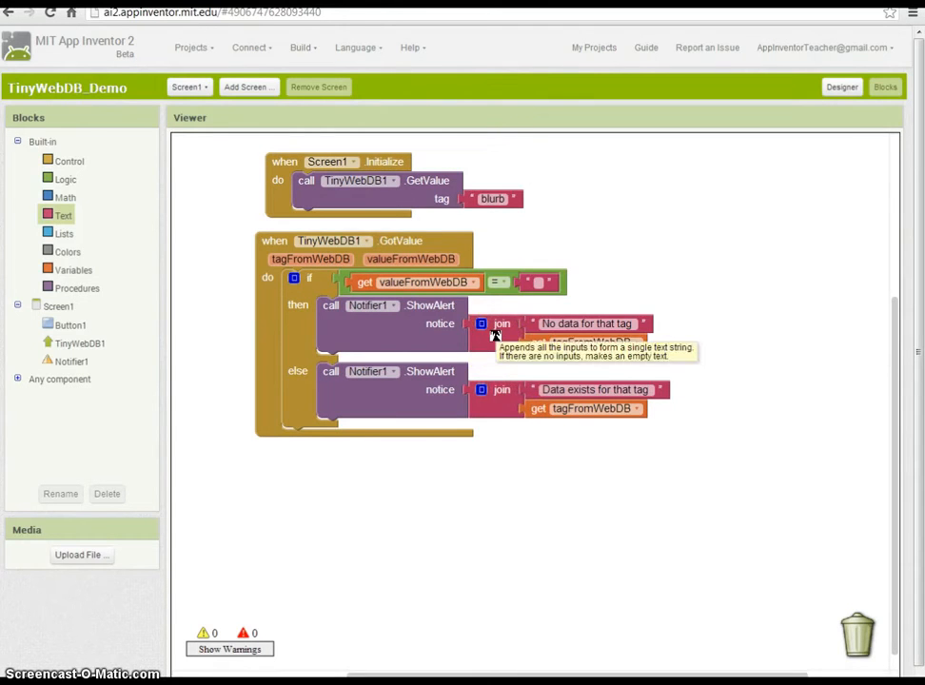